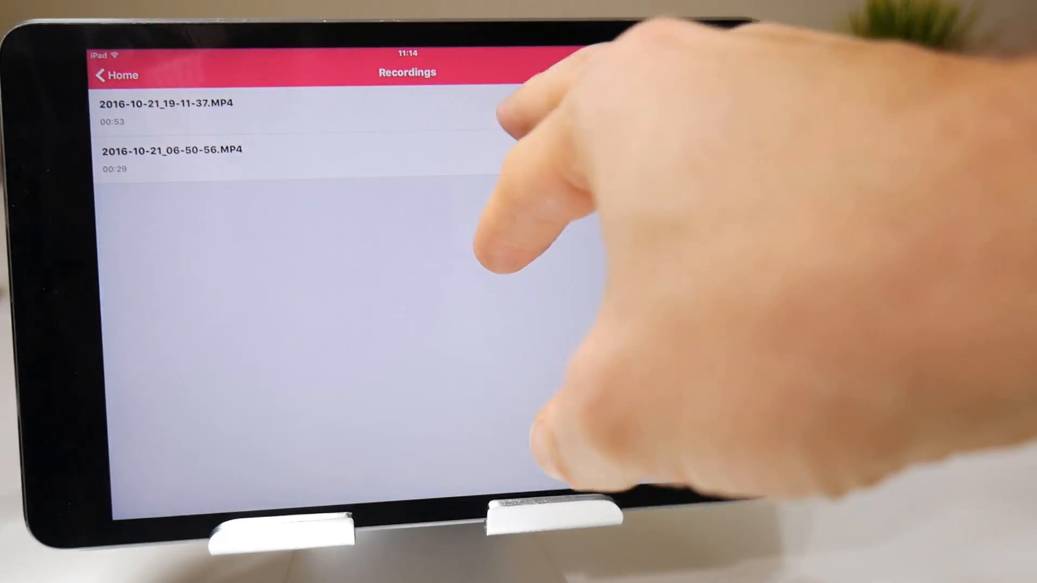
Step: Mirror the iPad screen to AirShou via AirPlay to start recording, then go Home
{"action": "left_click", "coordinate": [168, 103]}
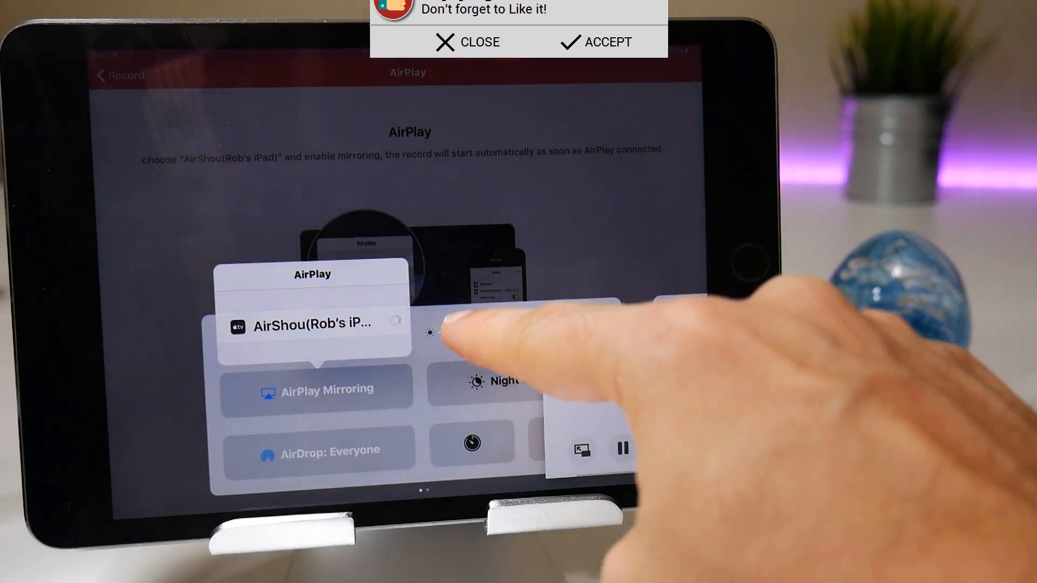
{"action": "left_click", "coordinate": [312, 324]}
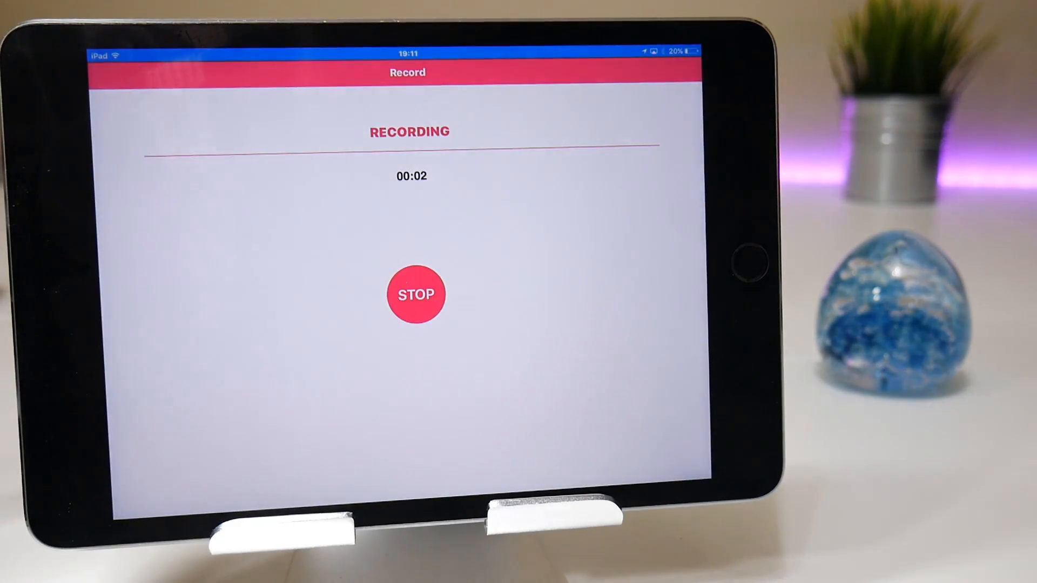
{"action": "key", "text": "home"}
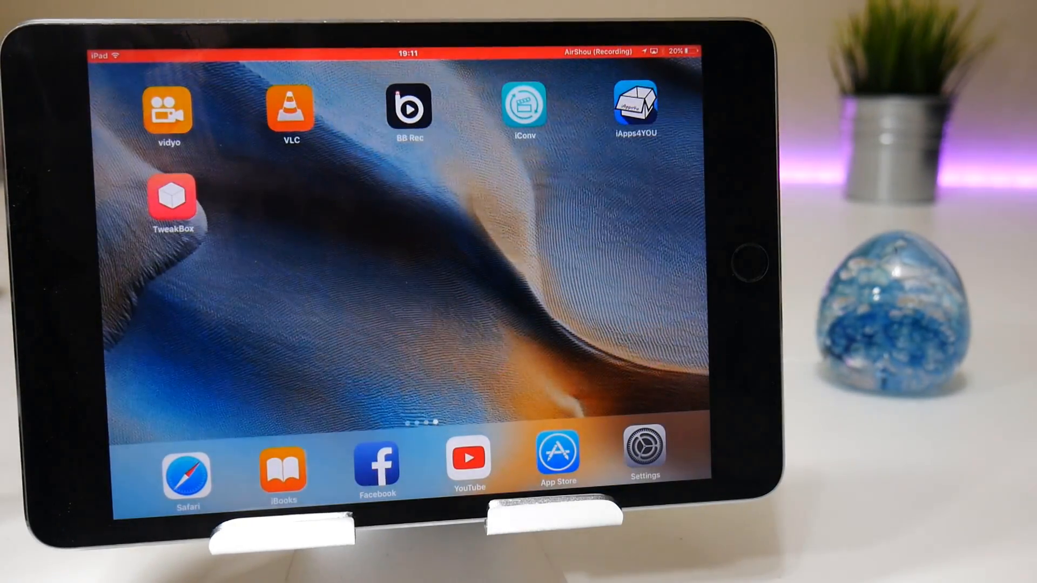
Step: Launch iMovie from the home screen and open the My Movie 1 project
{"action": "left_click", "coordinate": [468, 459]}
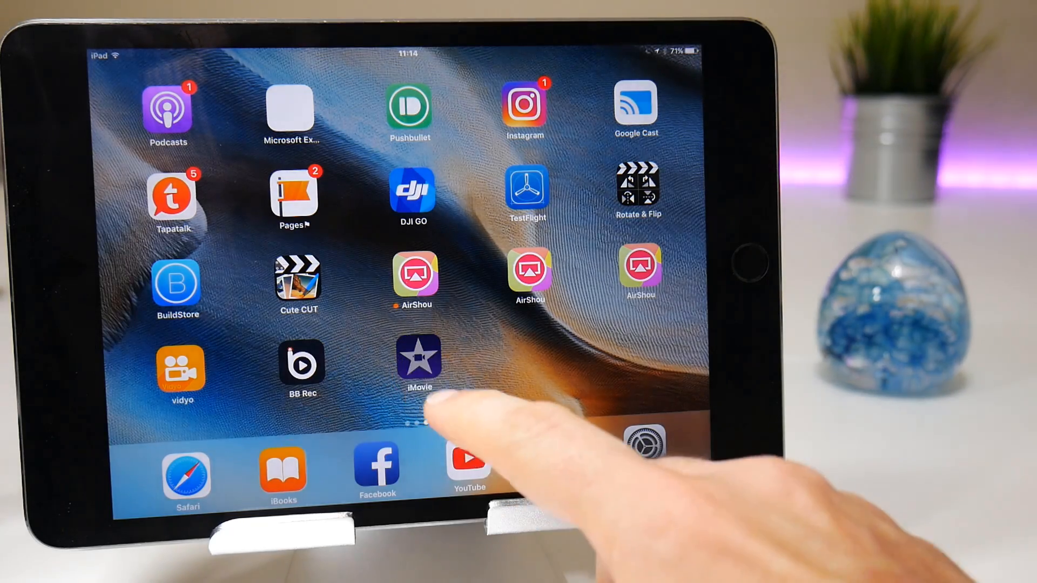
{"action": "left_click", "coordinate": [417, 359]}
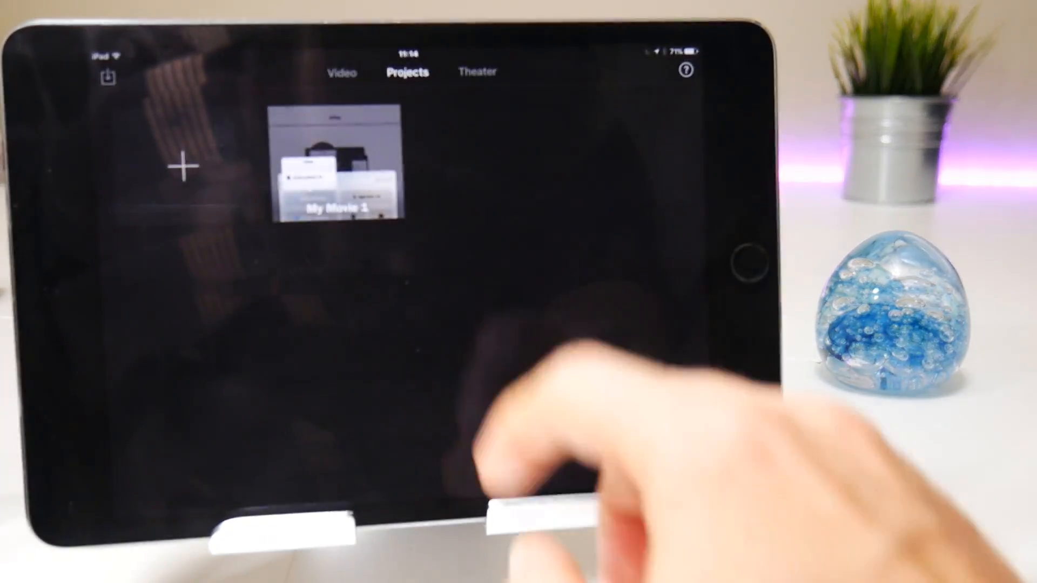
{"action": "left_click", "coordinate": [337, 158]}
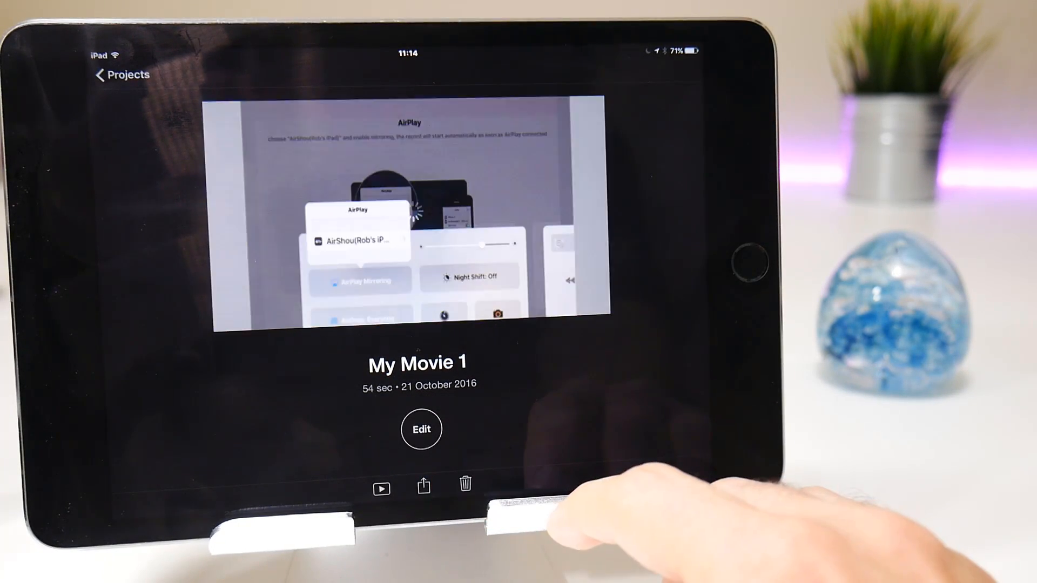
{"action": "left_click", "coordinate": [420, 429]}
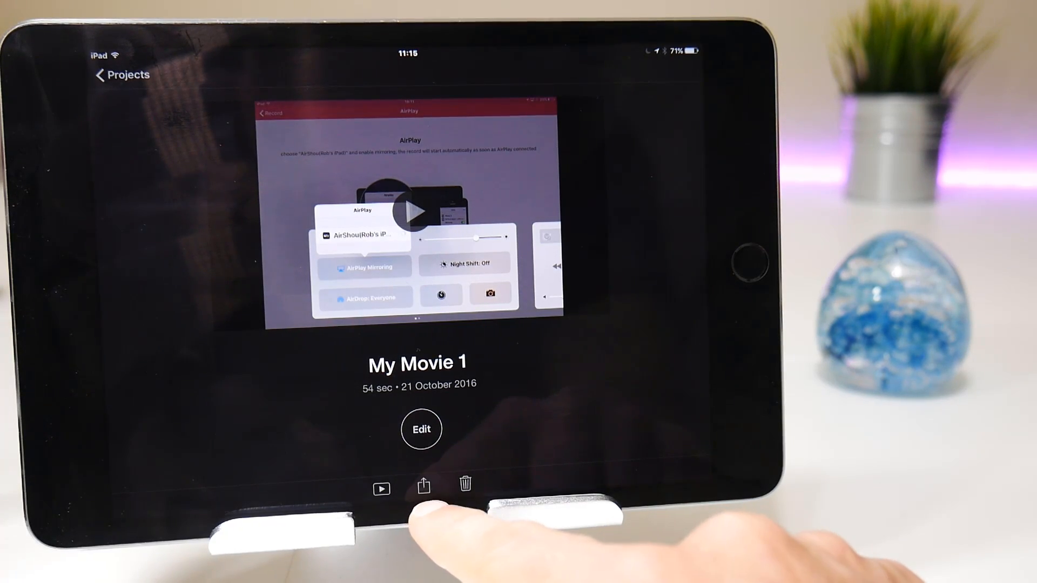
Step: Save My Movie 1 to the Photo Library at HD 1080p and confirm the export
{"action": "left_click", "coordinate": [422, 487]}
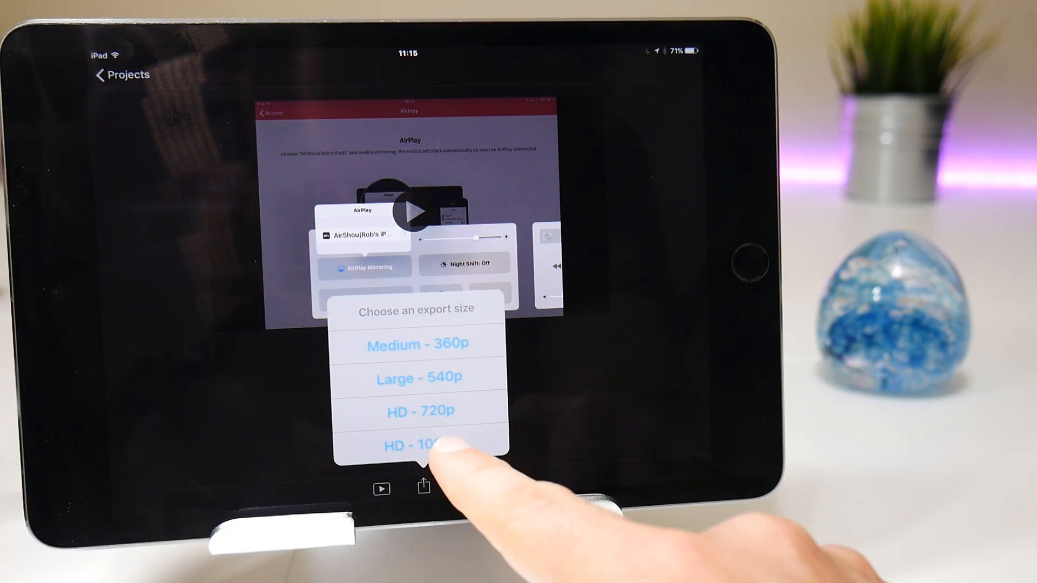
{"action": "left_click", "coordinate": [419, 445]}
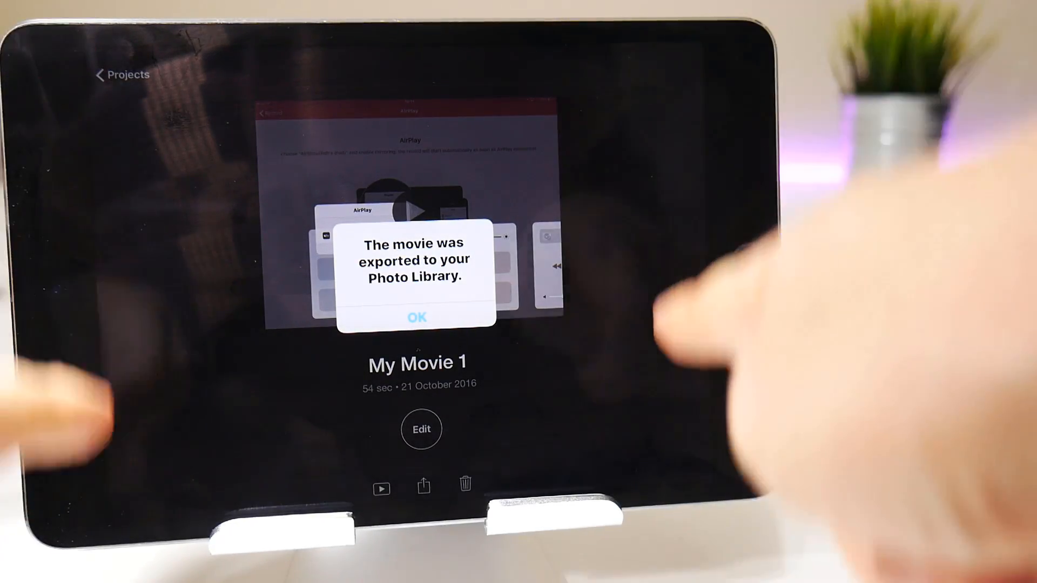
{"action": "left_click", "coordinate": [416, 316]}
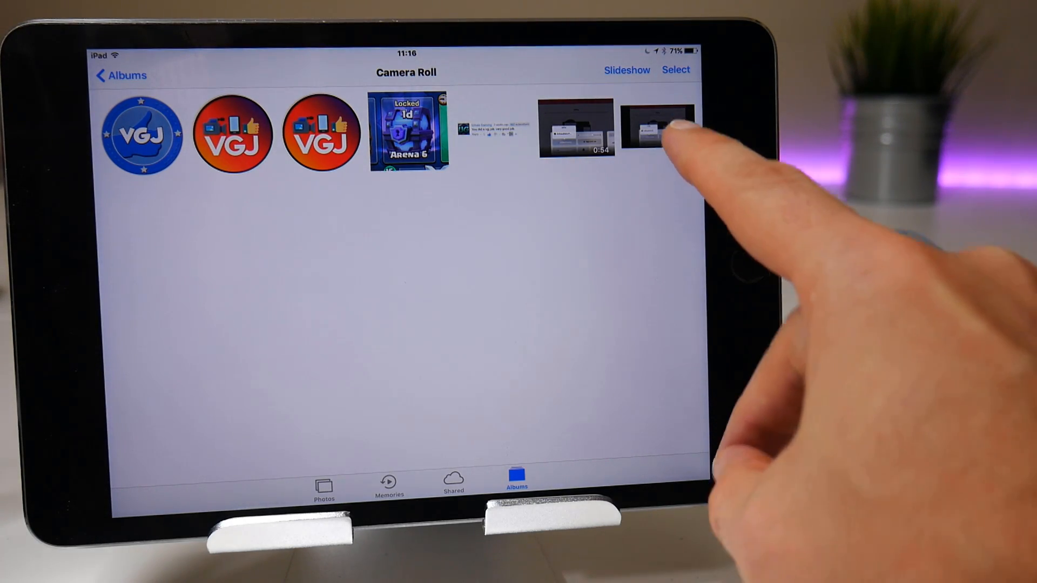
Step: Play the exported movie from the Camera Roll, then start a new iMovie project
{"action": "left_click", "coordinate": [655, 125]}
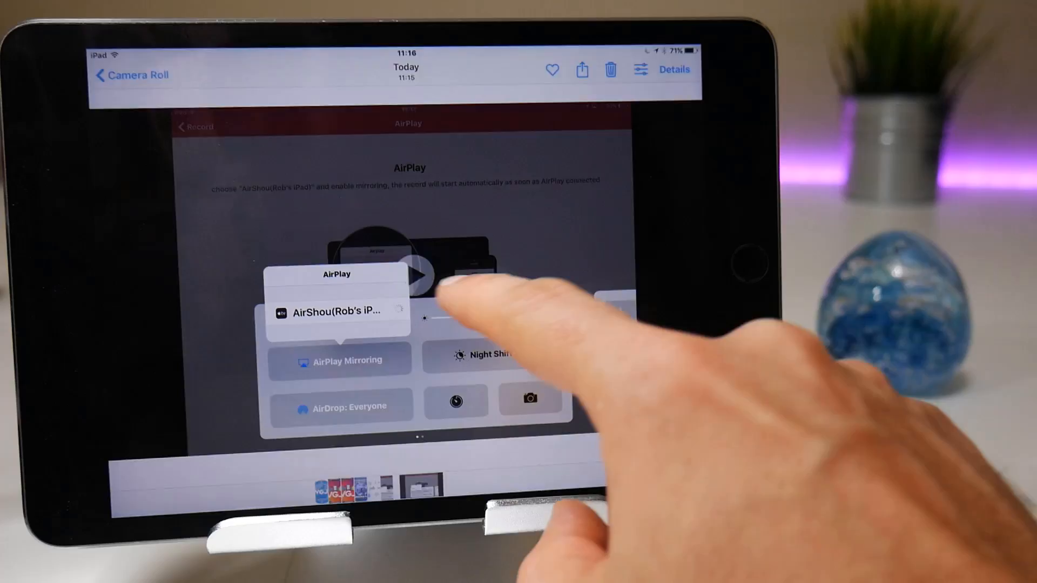
{"action": "left_click", "coordinate": [337, 311]}
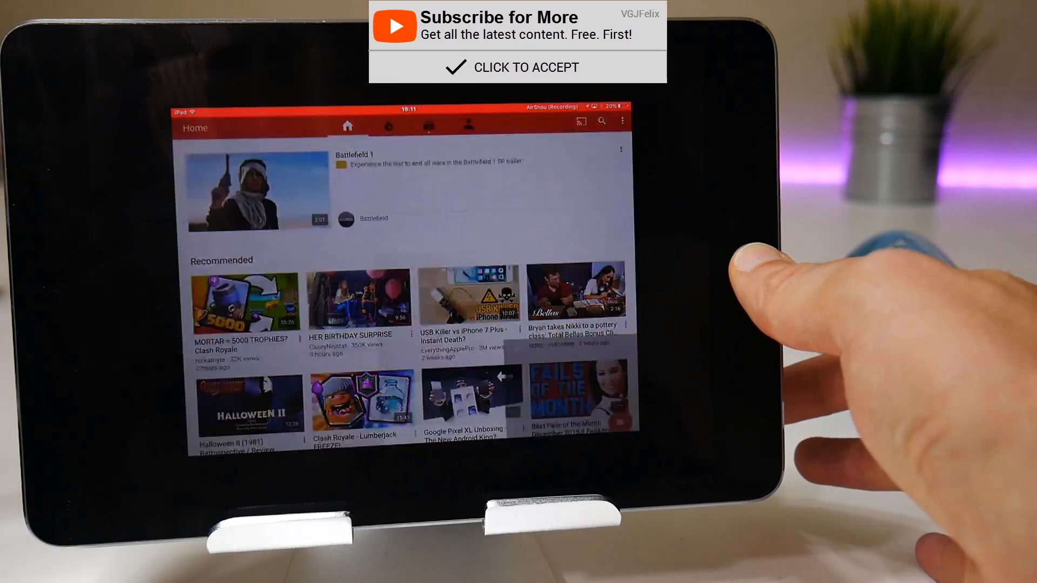
{"action": "left_click", "coordinate": [243, 301]}
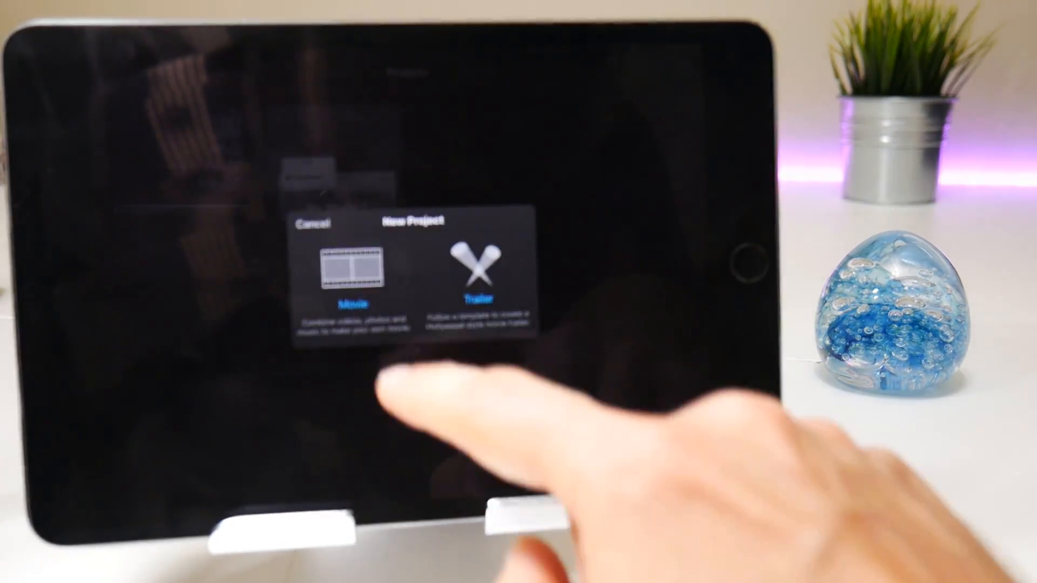
Step: Create a Movie project from the newest video under Today in Moments
{"action": "left_click", "coordinate": [350, 304]}
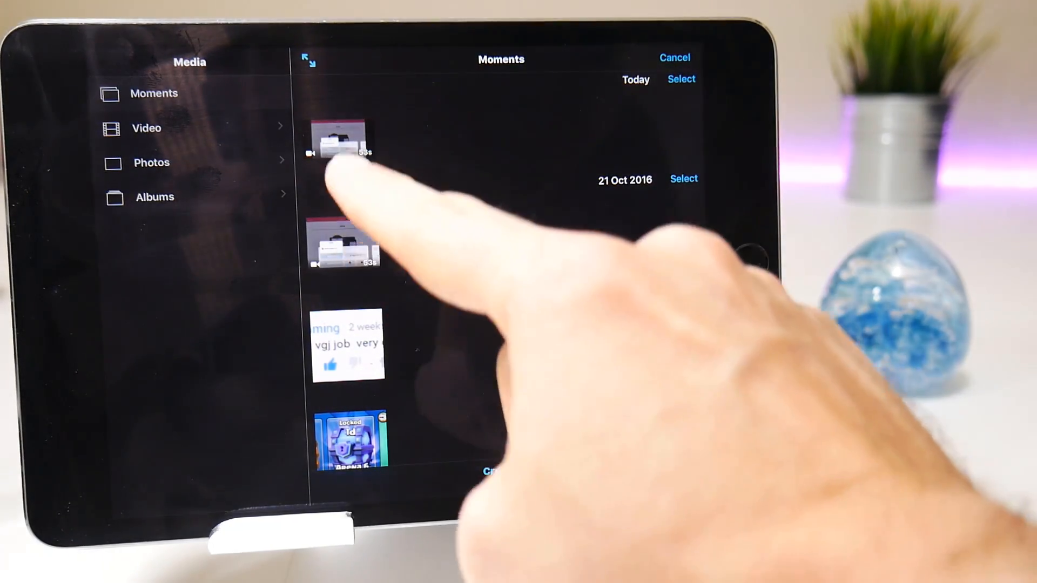
{"action": "left_click", "coordinate": [341, 139]}
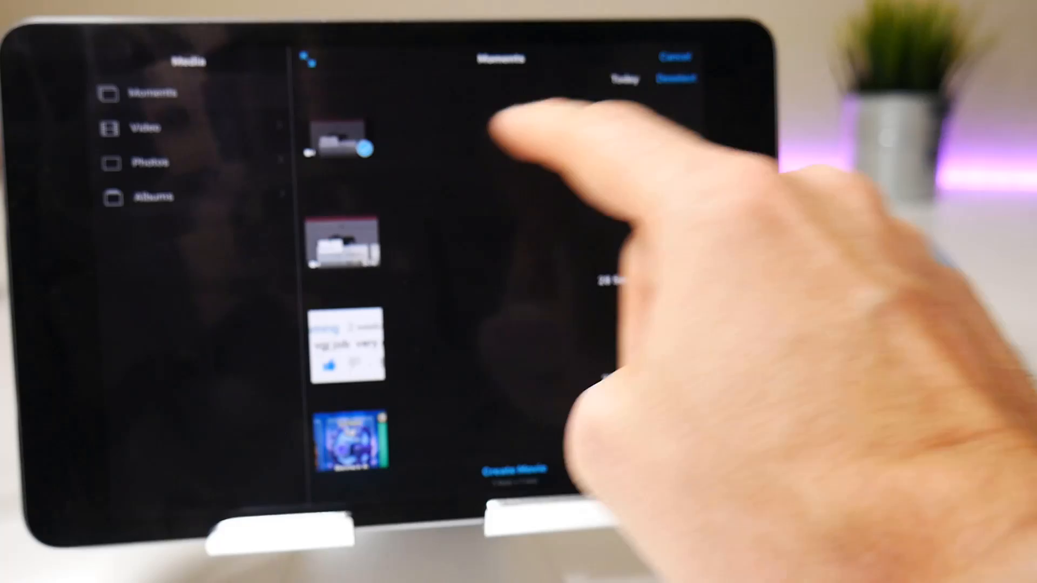
{"action": "left_click", "coordinate": [339, 144]}
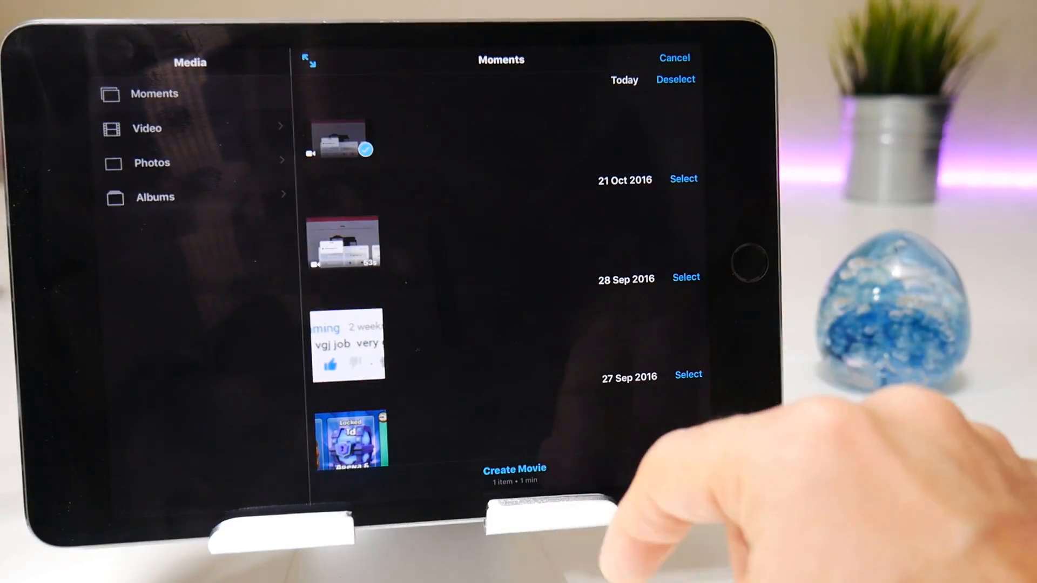
{"action": "left_click", "coordinate": [514, 468]}
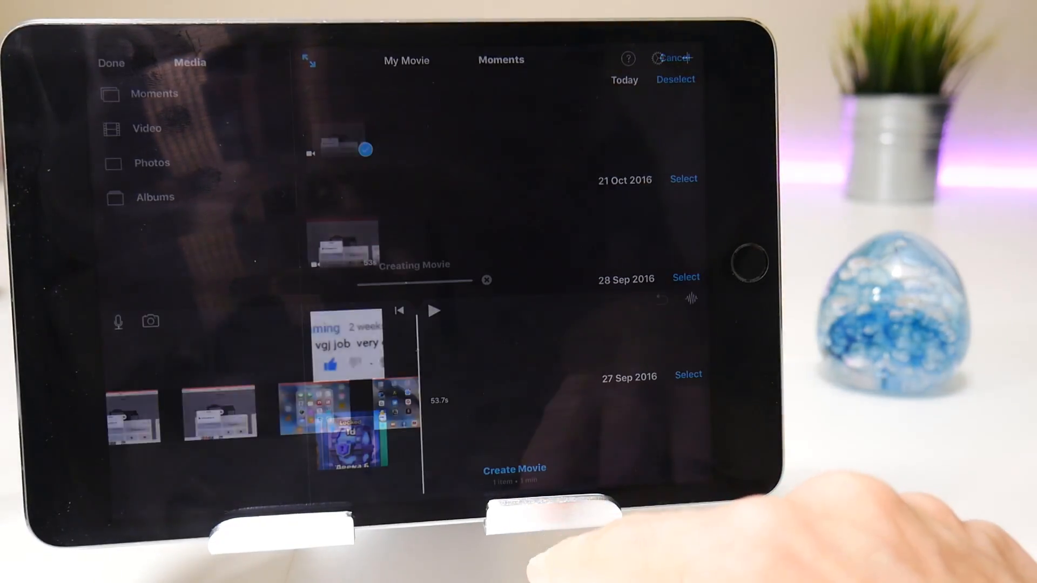